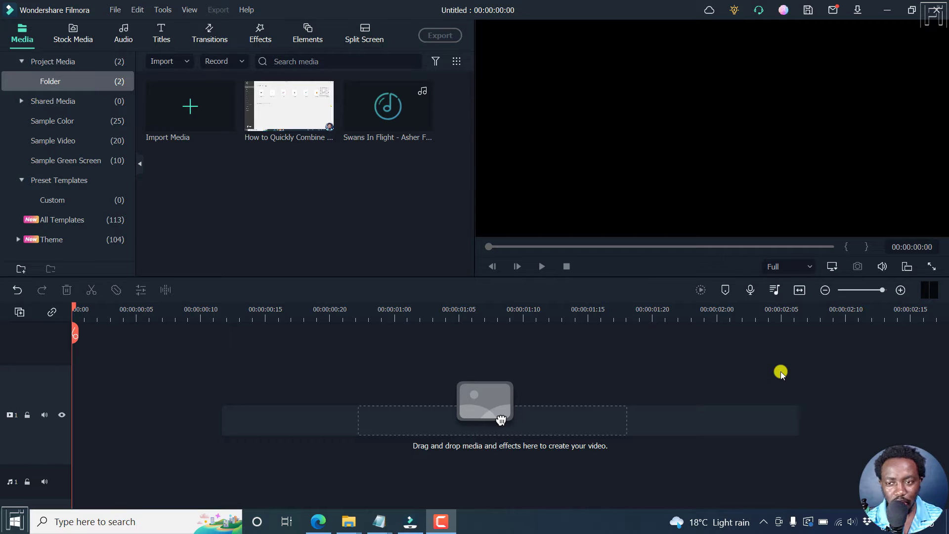
mouse_move(330, 196)
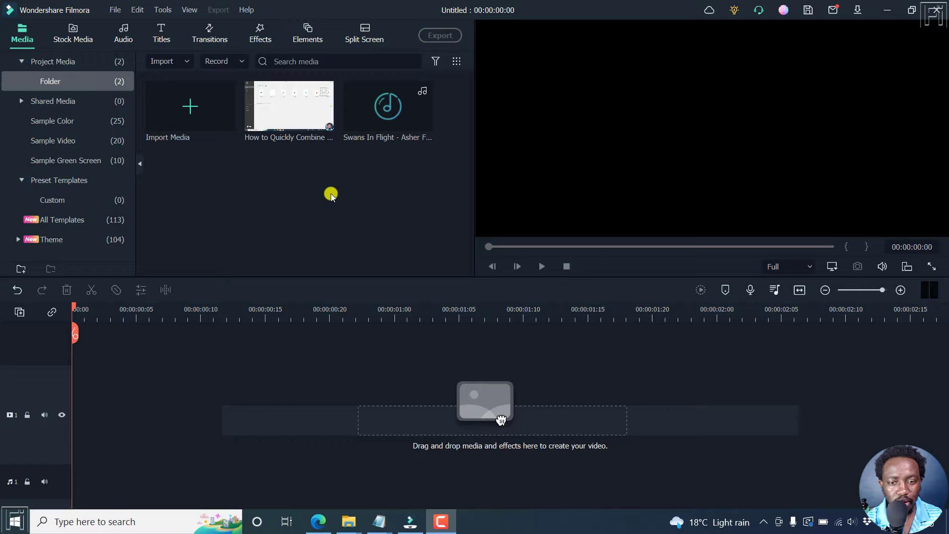
mouse_move(297, 135)
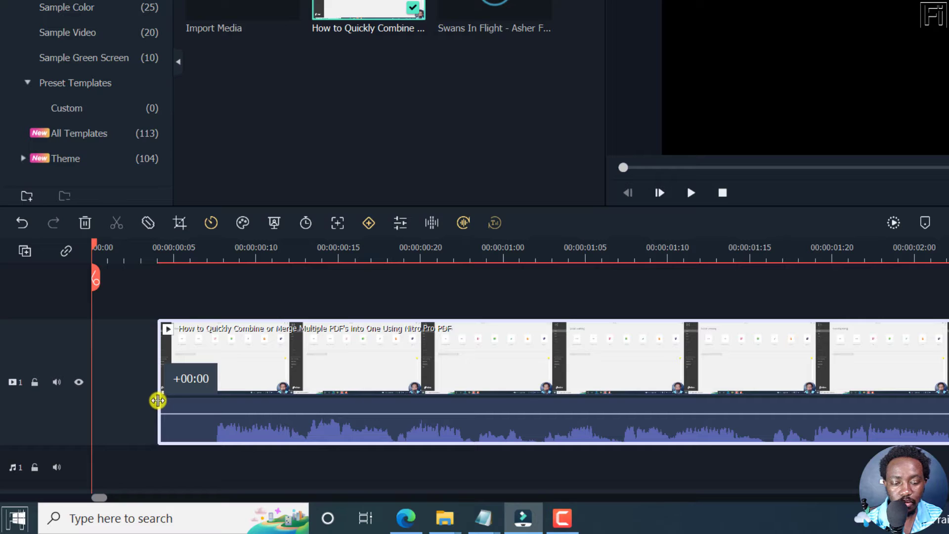
Step: Fade the tutorial clip's audio in at its start and out at its end using the waveform fade handles
left_click_drag(157, 401, 225, 400)
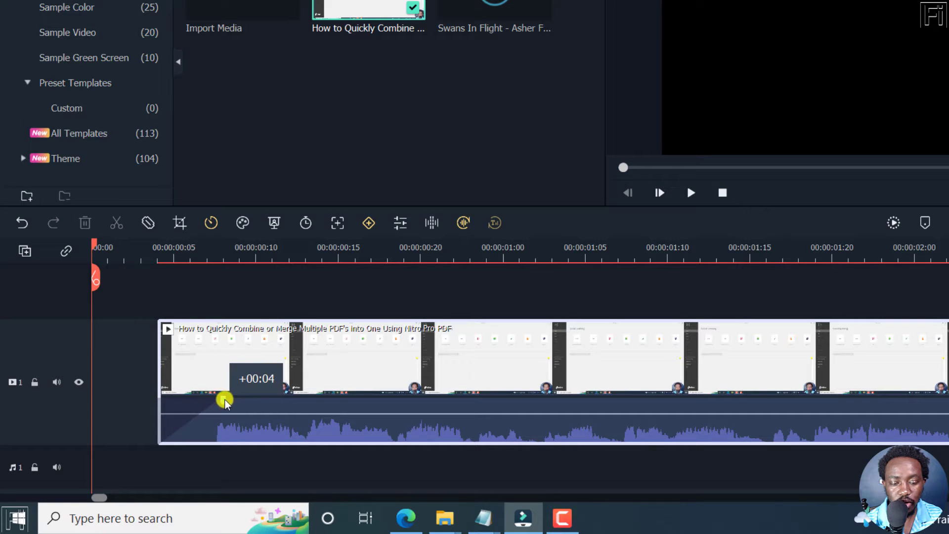
left_click_drag(224, 400, 644, 404)
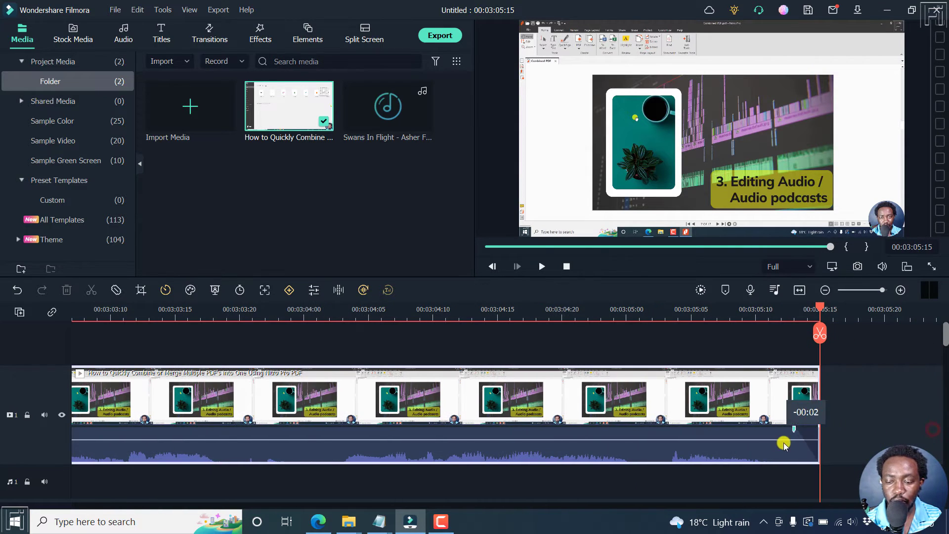
left_click_drag(784, 442, 357, 421)
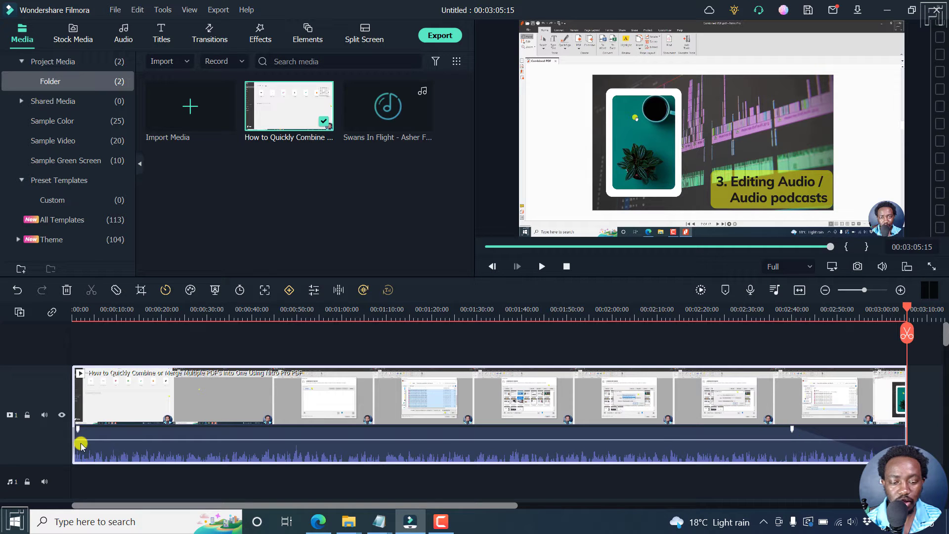
left_click_drag(81, 443, 198, 436)
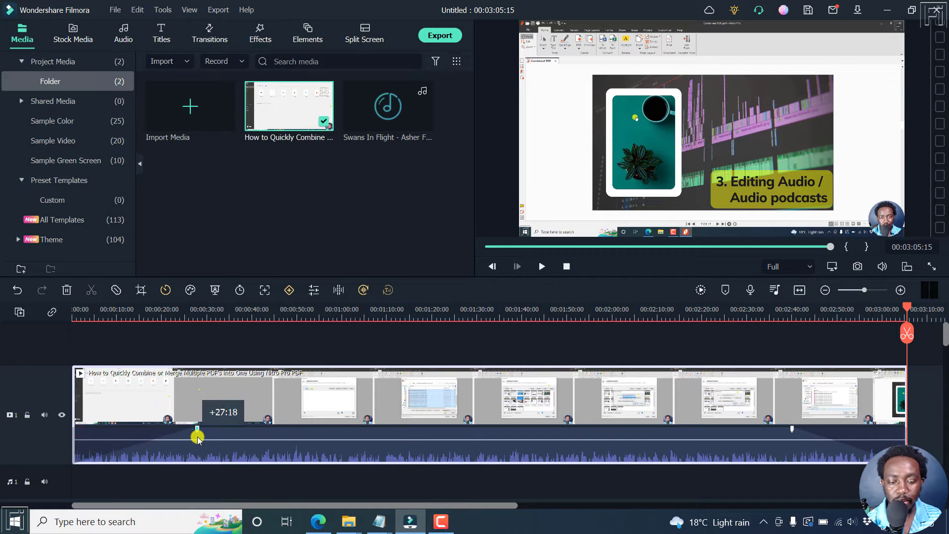
left_click_drag(197, 435, 72, 449)
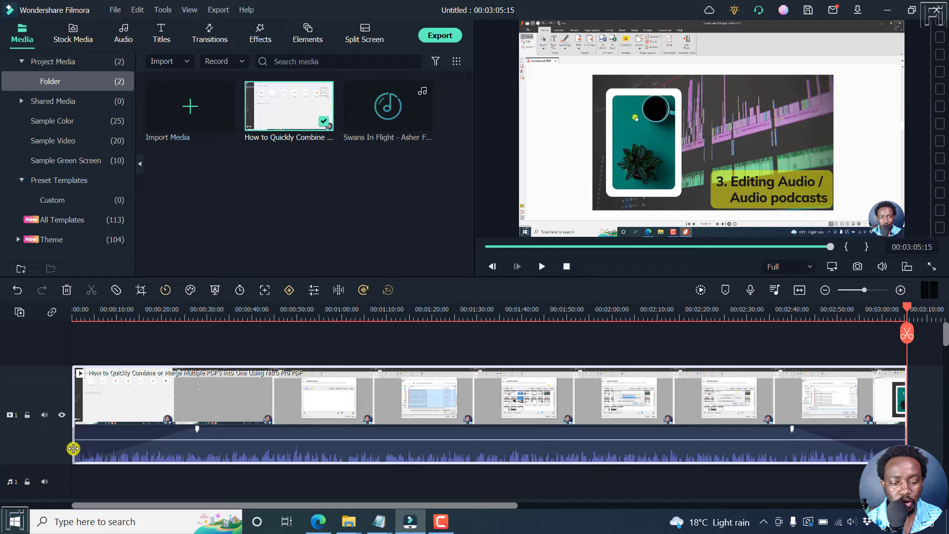
left_click_drag(72, 449, 158, 435)
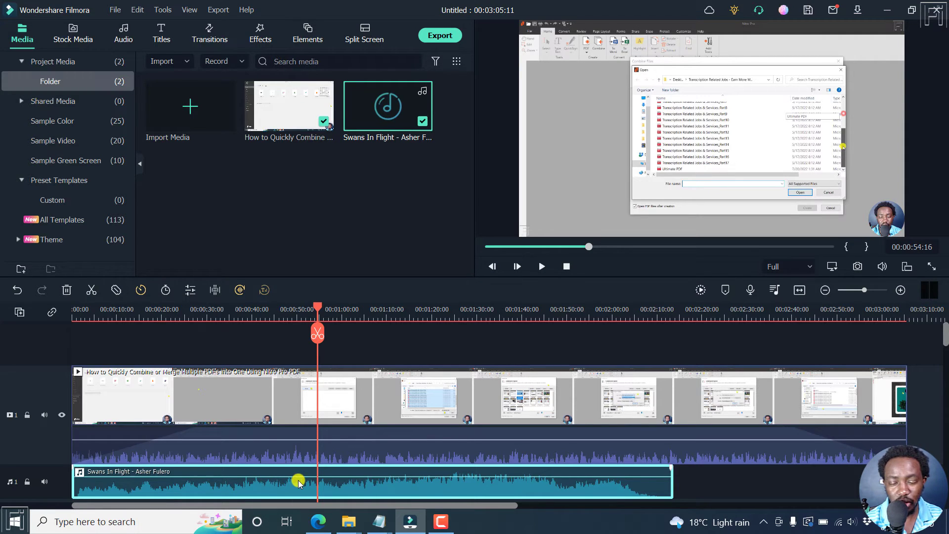
Step: Bring up the Audio panel for the Swans In Flight music clip, fades both at zero
double_click(297, 482)
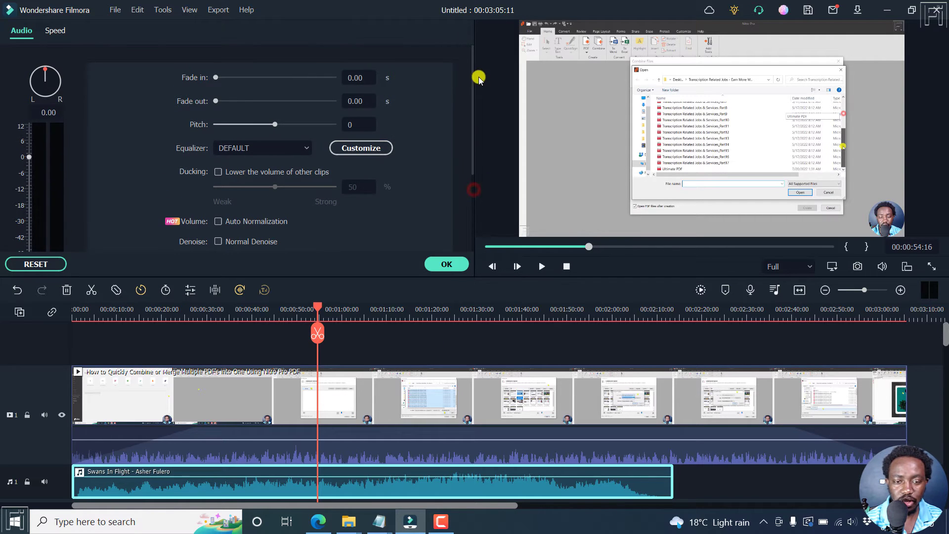
mouse_move(216, 77)
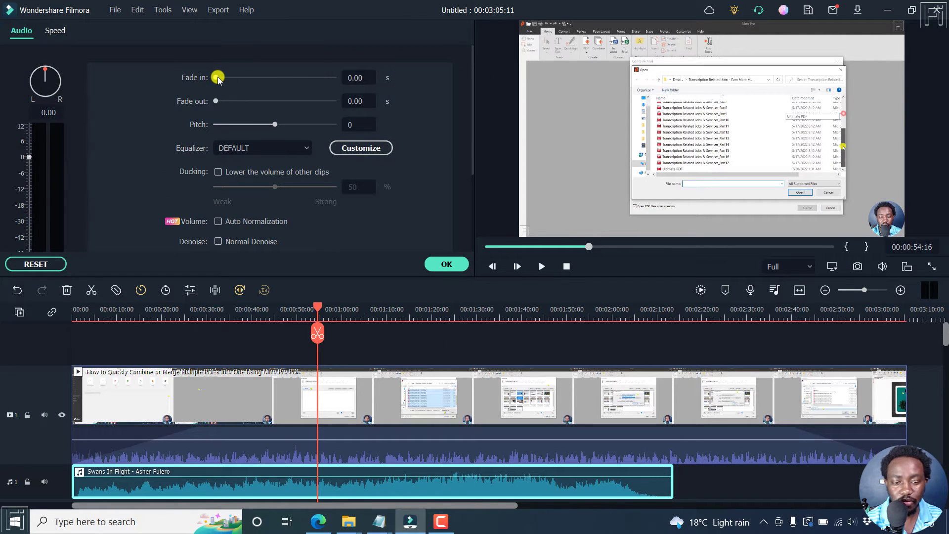
left_click_drag(218, 77, 227, 77)
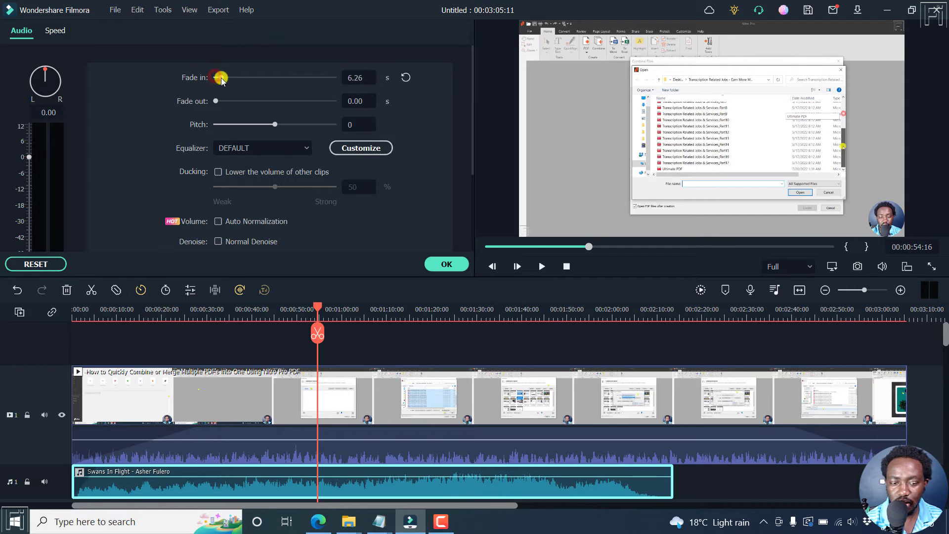
left_click_drag(220, 78, 242, 77)
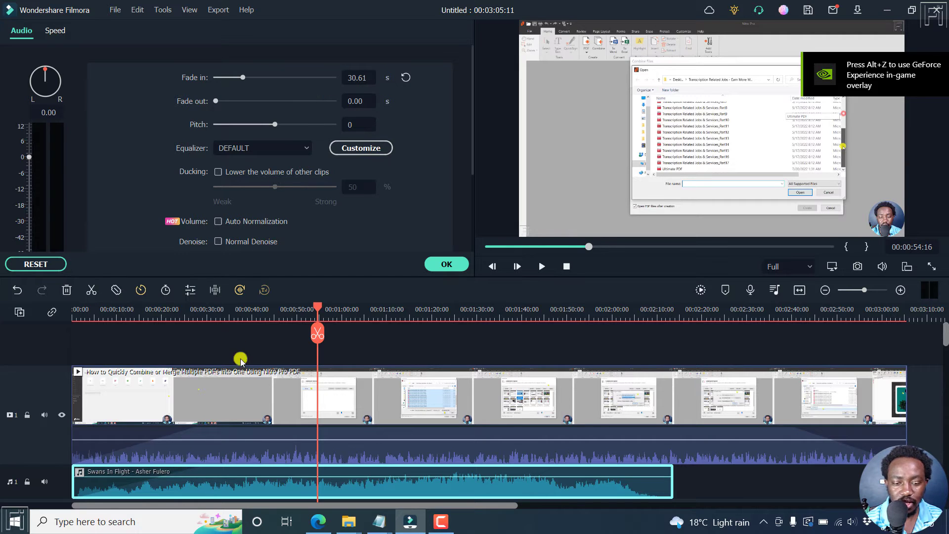
left_click_drag(215, 101, 229, 100)
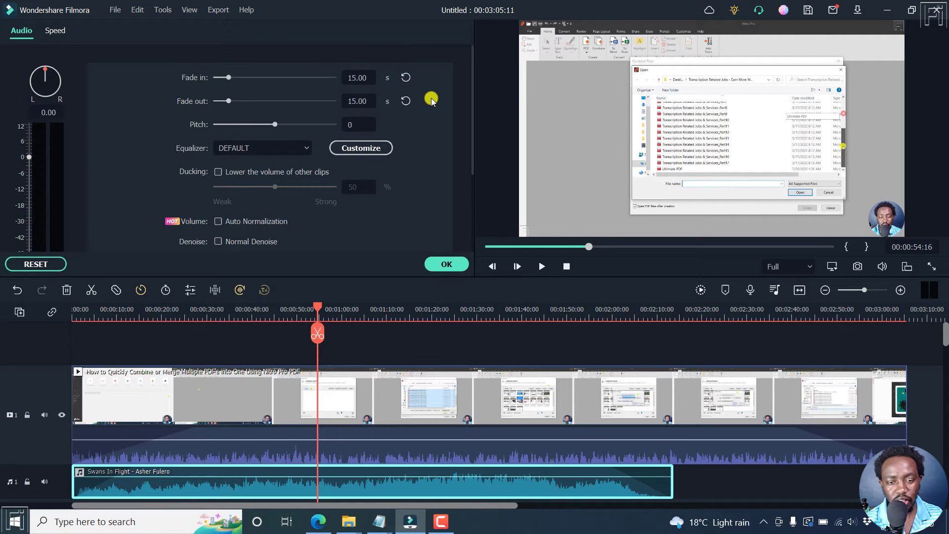
mouse_move(397, 208)
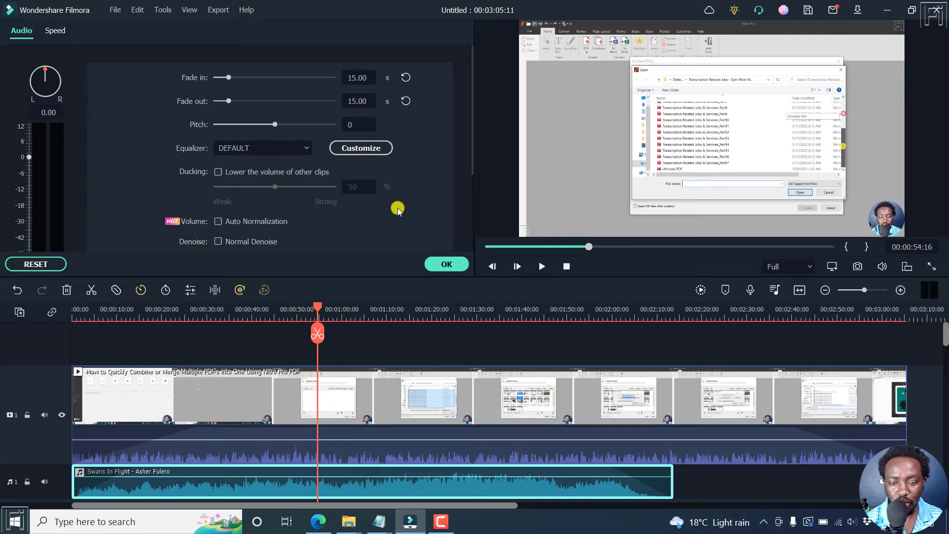
left_click(406, 101)
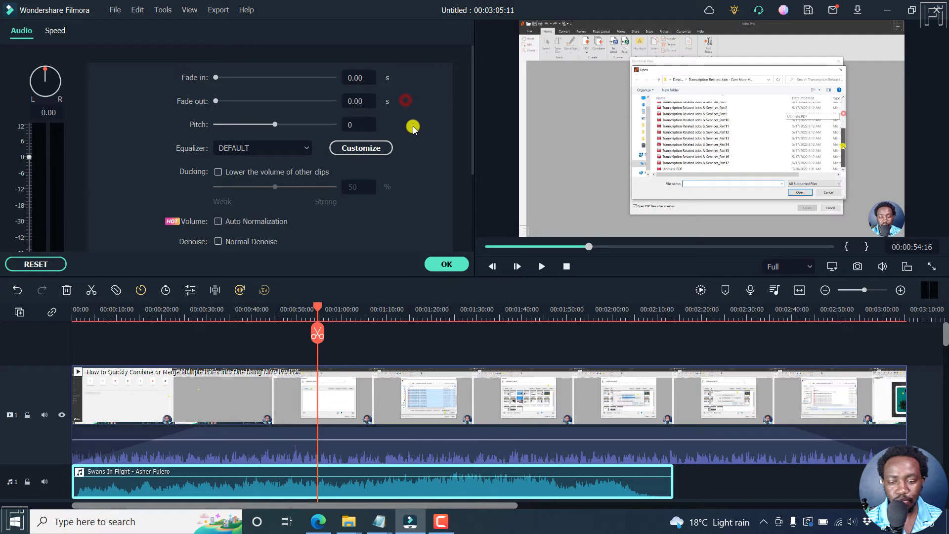
mouse_move(390, 172)
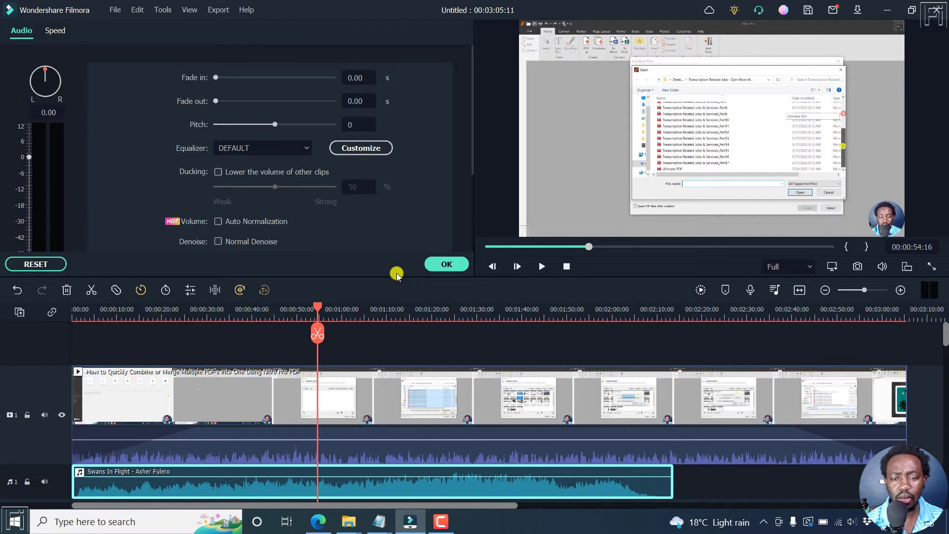
mouse_move(428, 244)
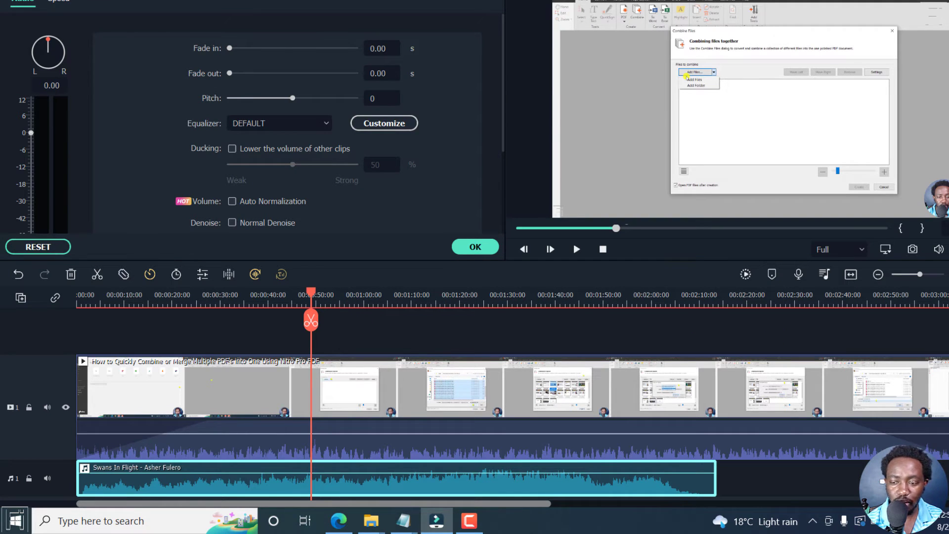
Step: Zoom the timeline in and scroll so the view sits around 00:00:48 of the music
left_click_drag(293, 503, 561, 503)
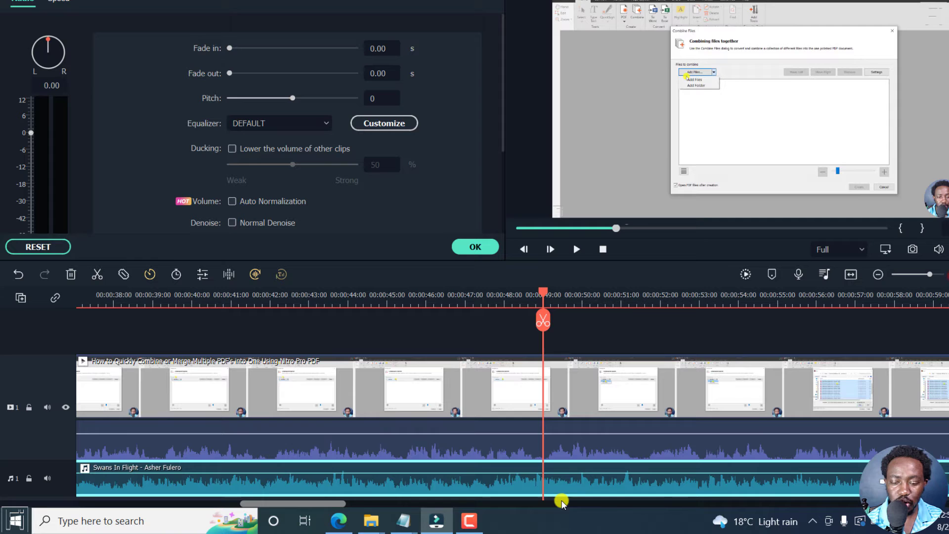
left_click_drag(562, 503, 353, 503)
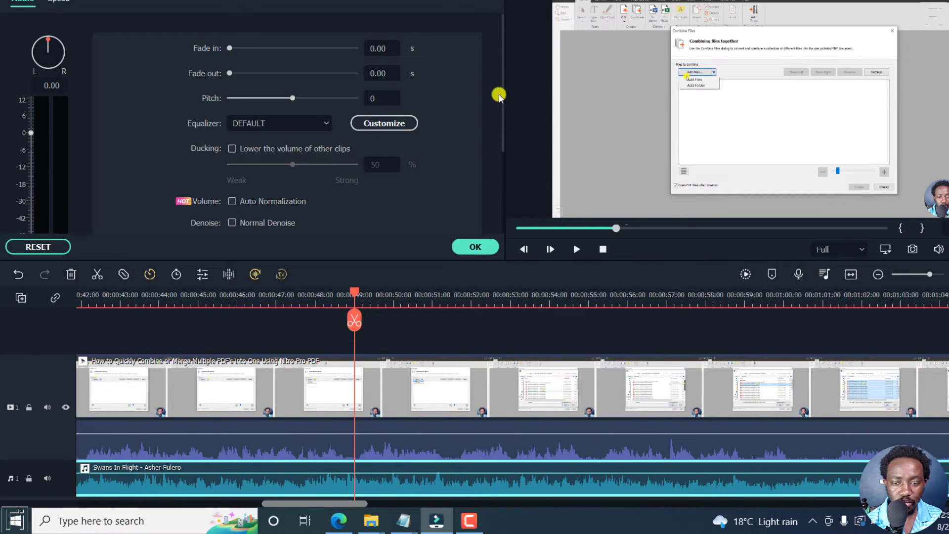
left_click_drag(498, 95, 503, 165)
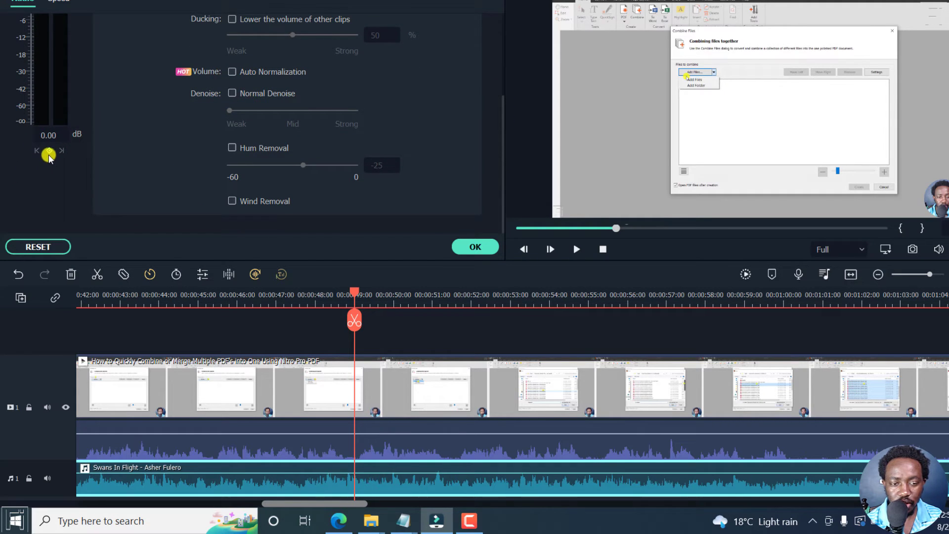
mouse_move(48, 151)
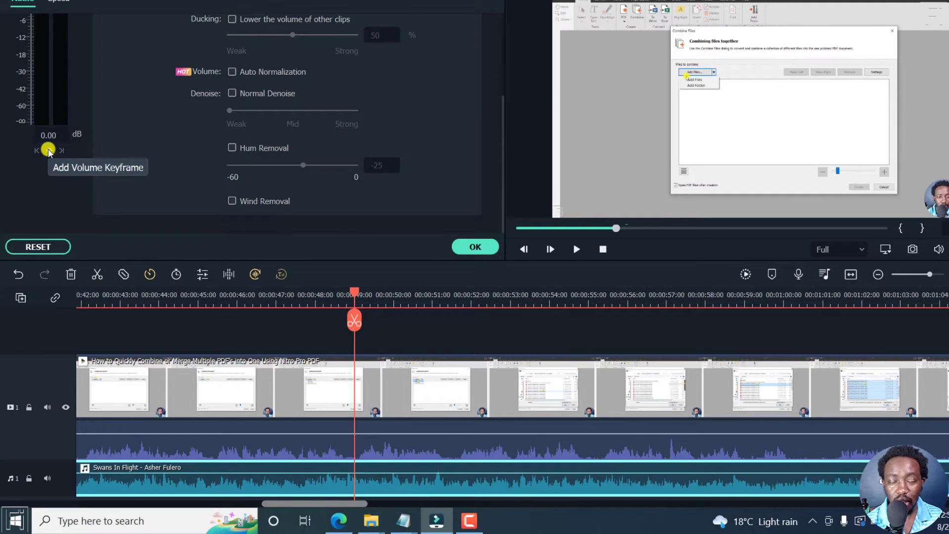
mouse_move(513, 123)
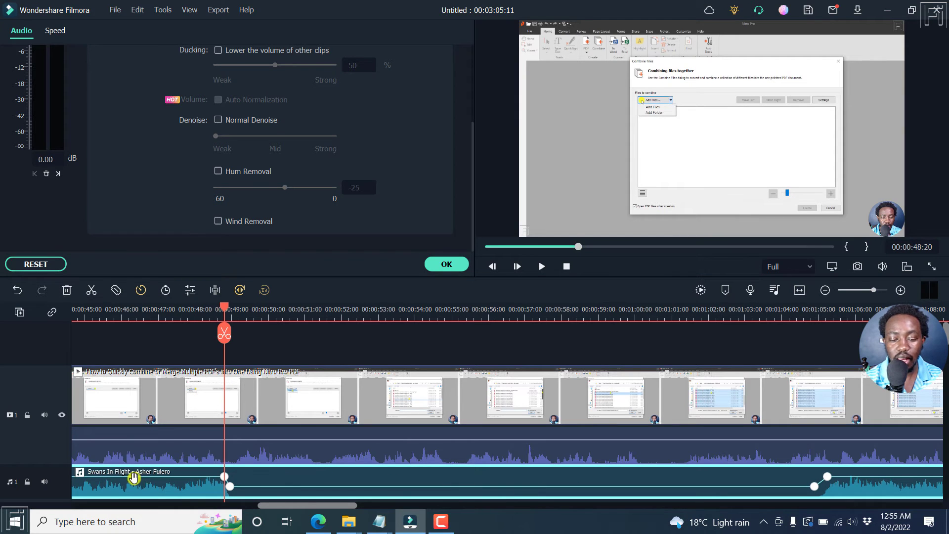
mouse_move(68, 455)
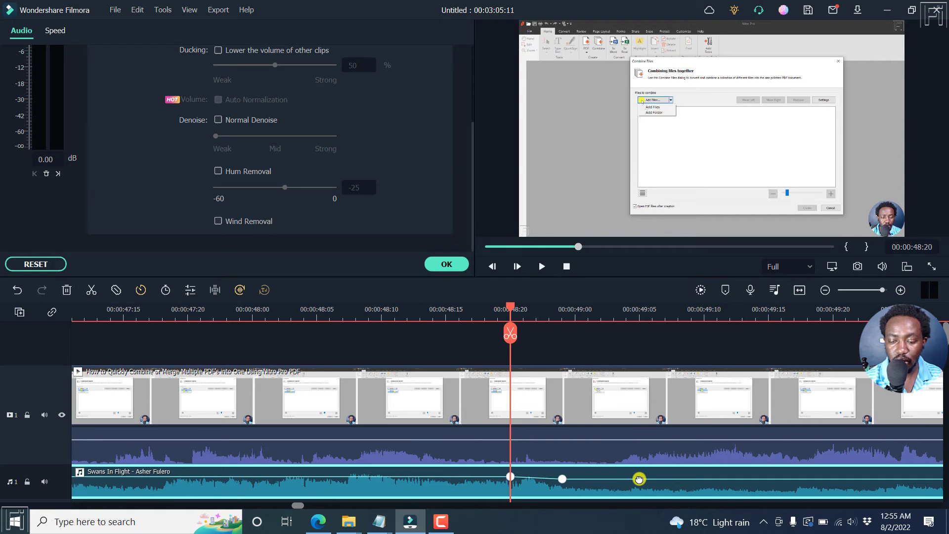
Step: Drag the second volume keyframe near 48:24 down so the music dips to about -5 dB
left_click_drag(639, 479, 561, 480)
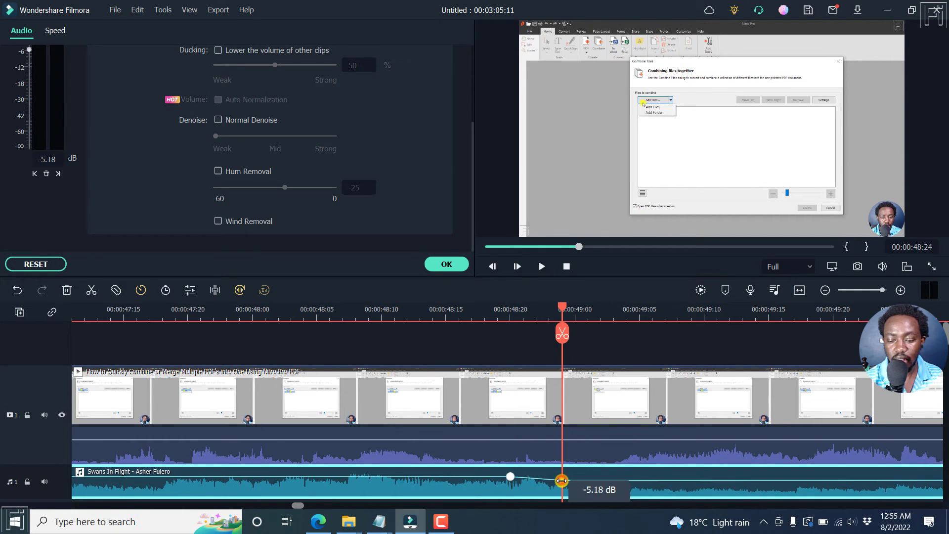
left_click_drag(562, 480, 561, 483)
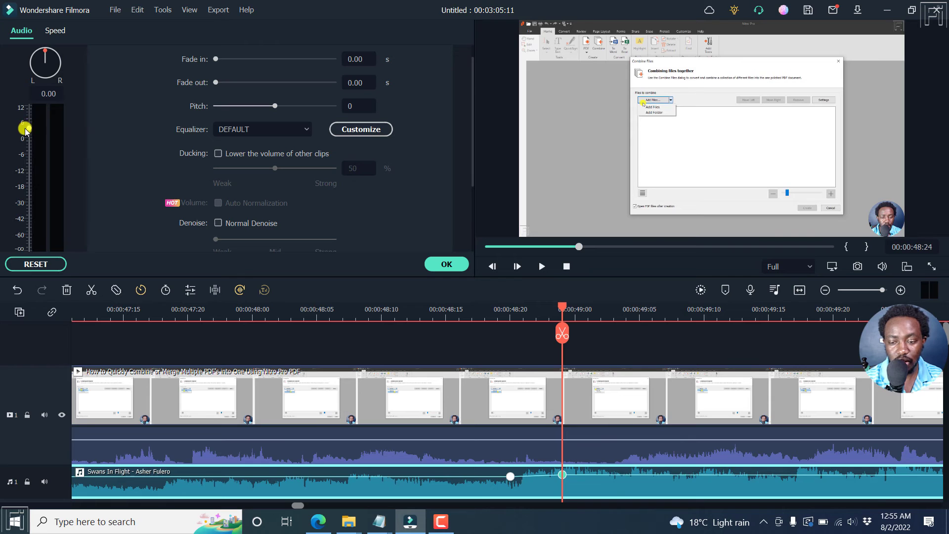
Step: Lower the selected keyframe's volume slider until it reads -9.00 dB
left_click_drag(26, 129, 26, 148)
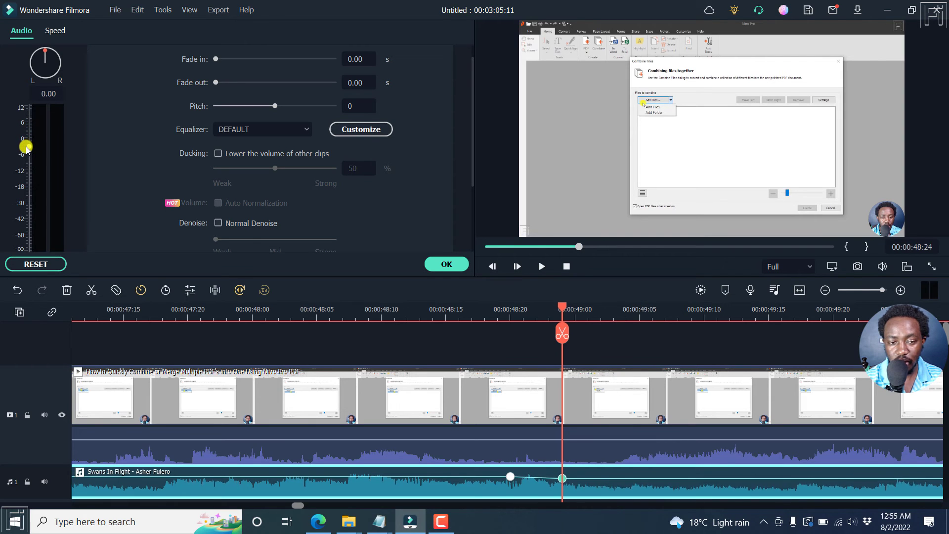
left_click_drag(26, 148, 29, 157)
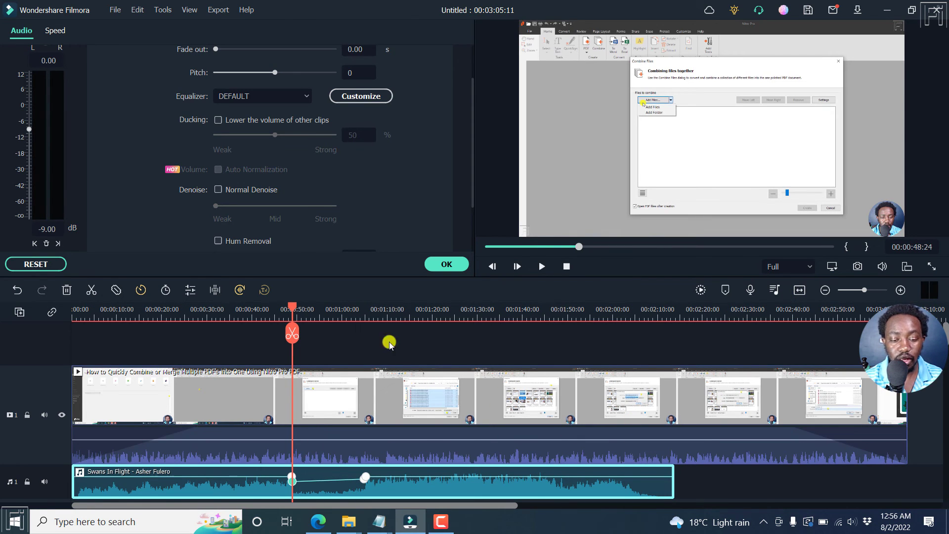
mouse_move(462, 343)
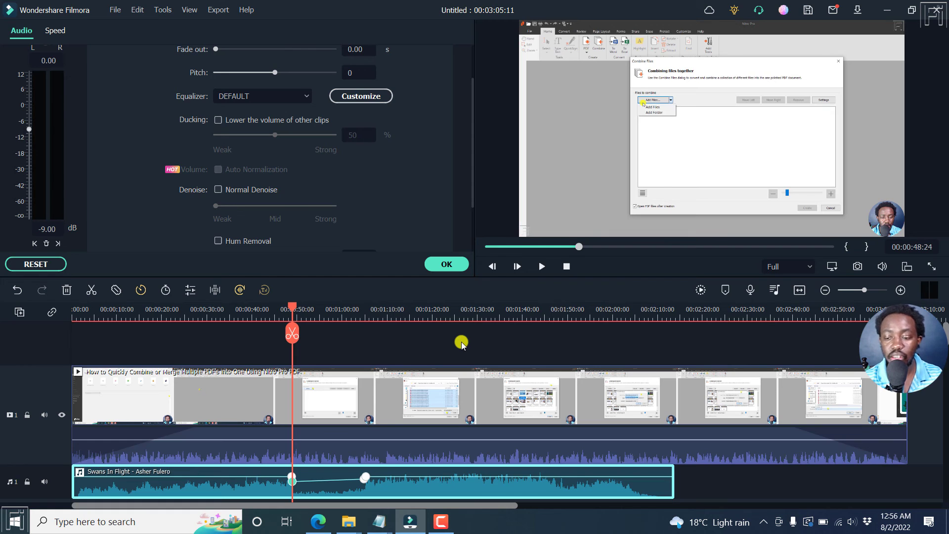